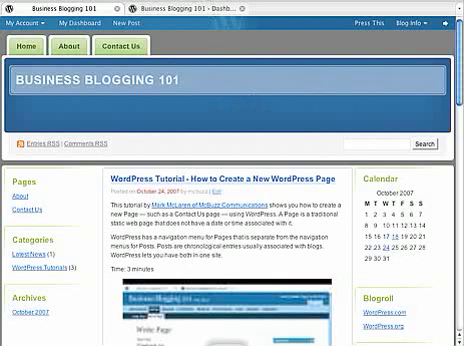
{"action": "mouse_move", "coordinate": [252, 107]}
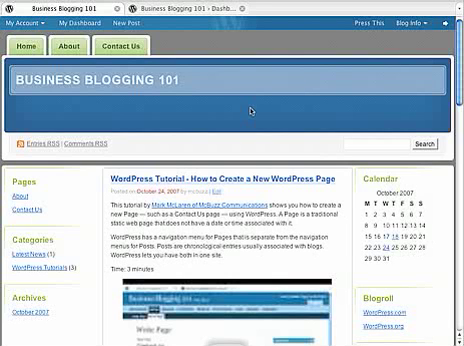
{"action": "mouse_move", "coordinate": [196, 74]}
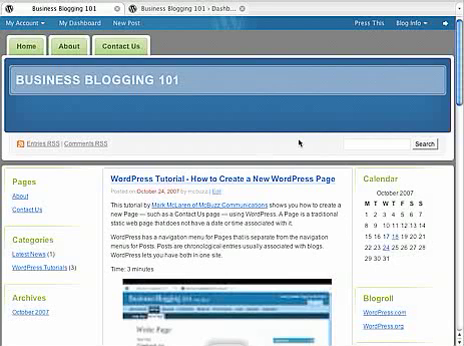
{"action": "mouse_move", "coordinate": [120, 110]}
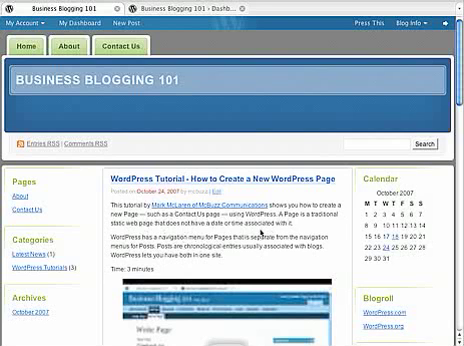
- Open the About page describing Business Blogging 101 from the blog's navigation bar
{"action": "scroll", "scroll_direction": "down", "scroll_amount": 3}
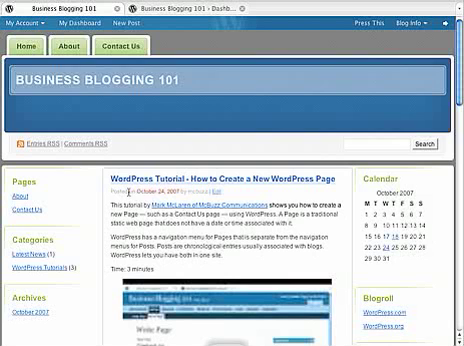
{"action": "mouse_move", "coordinate": [256, 191]}
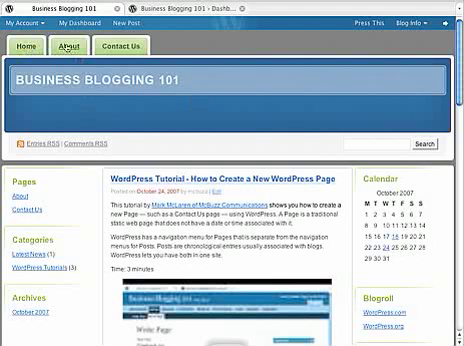
{"action": "left_click", "coordinate": [67, 45]}
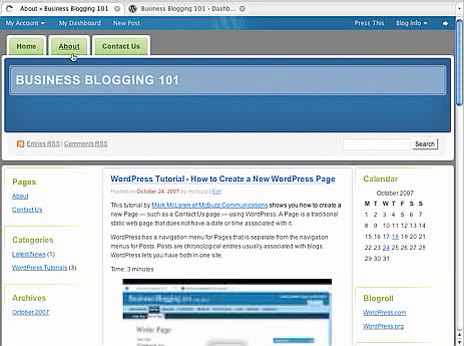
{"action": "left_click", "coordinate": [71, 45]}
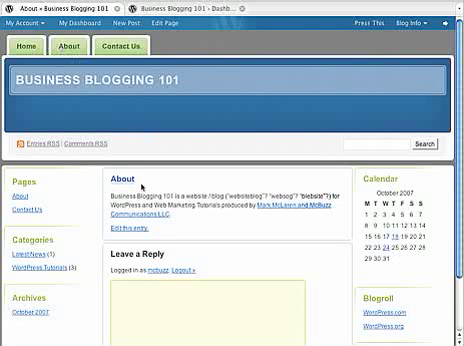
{"action": "mouse_move", "coordinate": [143, 113]}
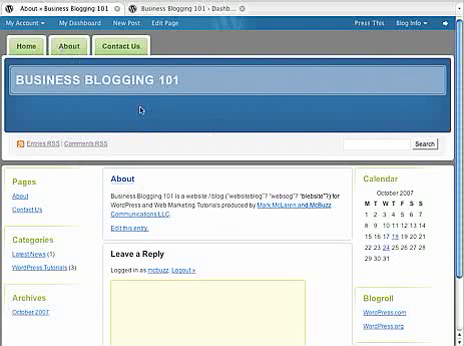
{"action": "mouse_move", "coordinate": [300, 250]}
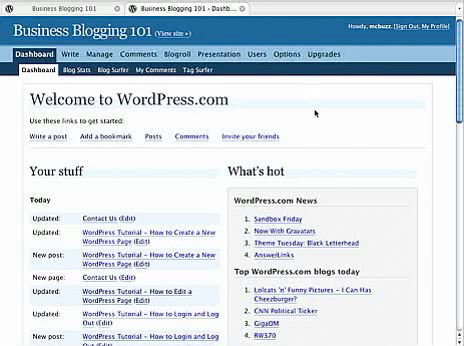
{"action": "mouse_move", "coordinate": [319, 113]}
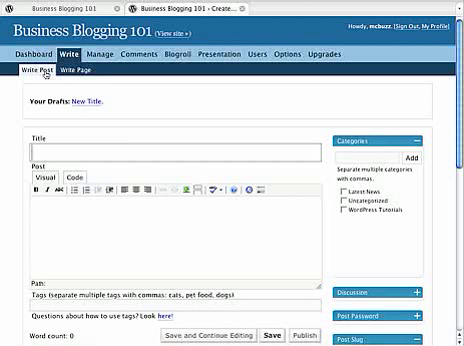
- Enter the title 'My New Post' and the body 'How much I HEART WordPress!'
{"action": "left_click", "coordinate": [175, 146]}
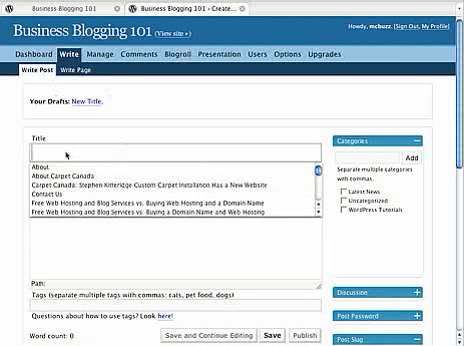
{"action": "type", "text": "My Ne"}
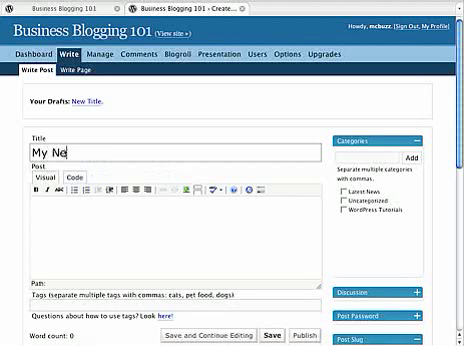
{"action": "type", "text": "w Post"}
{"action": "left_click", "coordinate": [176, 237]}
{"action": "type", "text": "How much I H"}
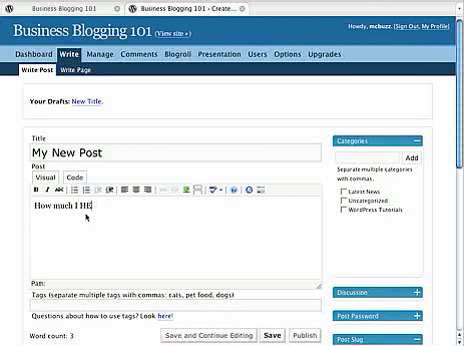
{"action": "type", "text": "EART"}
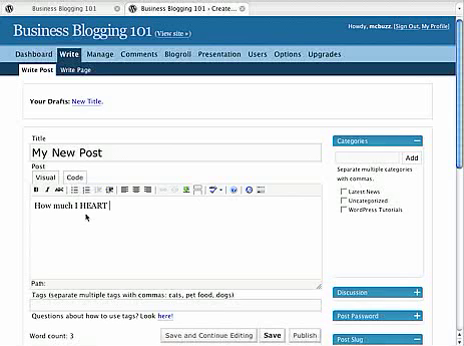
{"action": "type", "text": "World"}
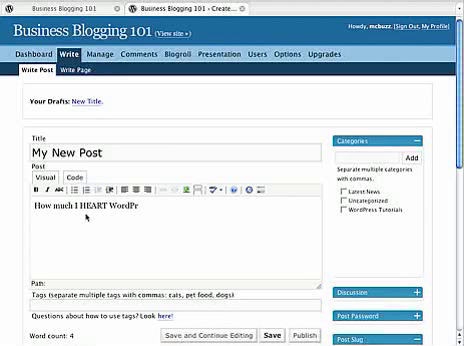
{"action": "type", "text": "ess!"}
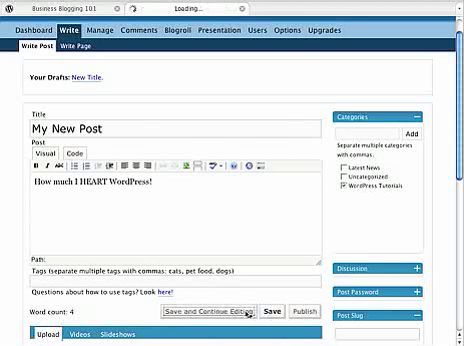
- Save 'My New Post' as a draft, then open the older 'New Title' draft
{"action": "left_click", "coordinate": [208, 310]}
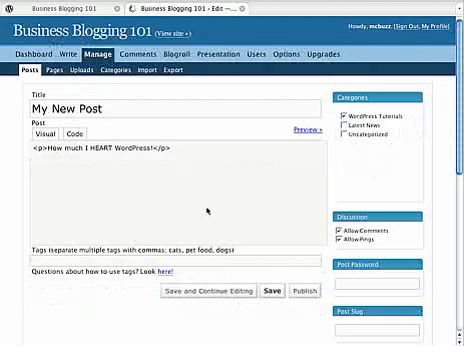
{"action": "left_click", "coordinate": [47, 130]}
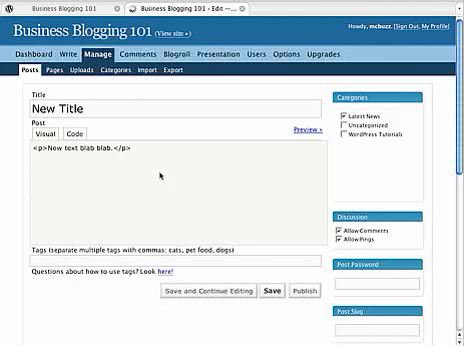
- Reopen the 'My New Post' draft and show its body in the Visual editor
{"action": "left_click", "coordinate": [43, 131]}
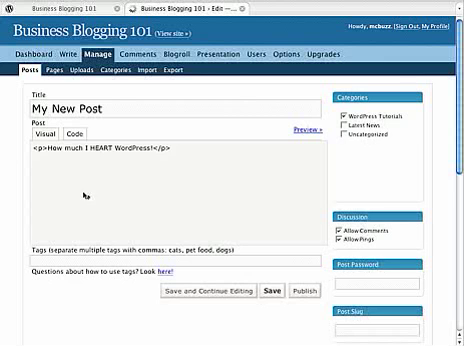
{"action": "left_click", "coordinate": [42, 129]}
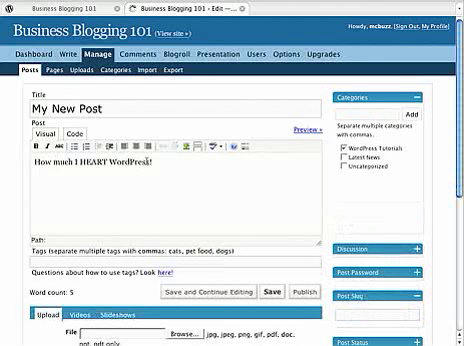